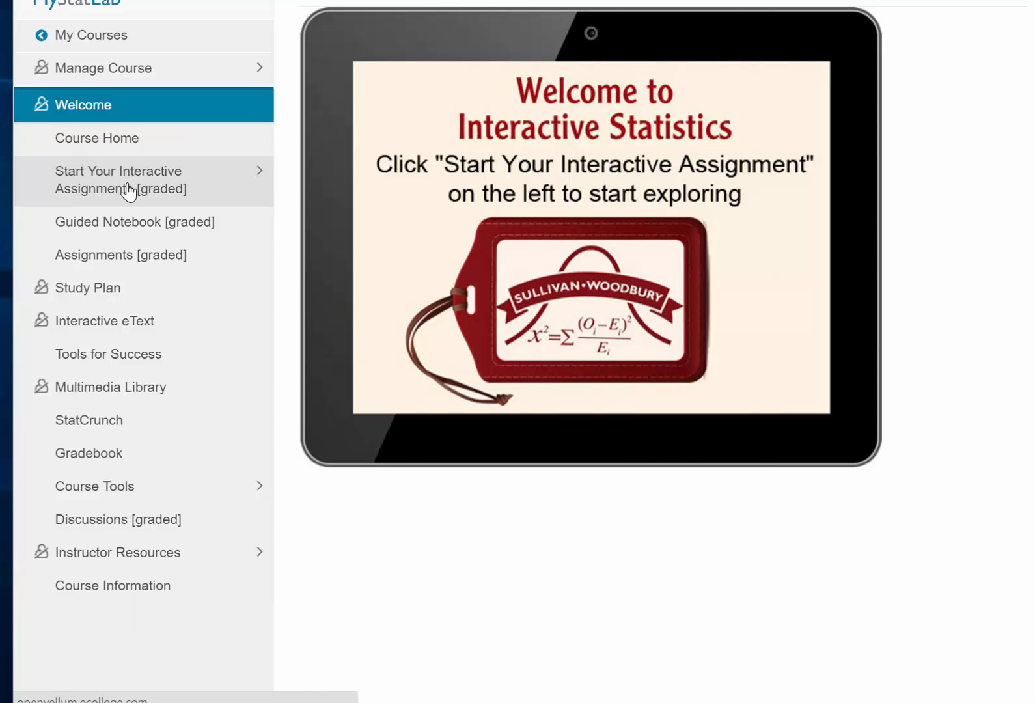
pyautogui.moveTo(128, 189)
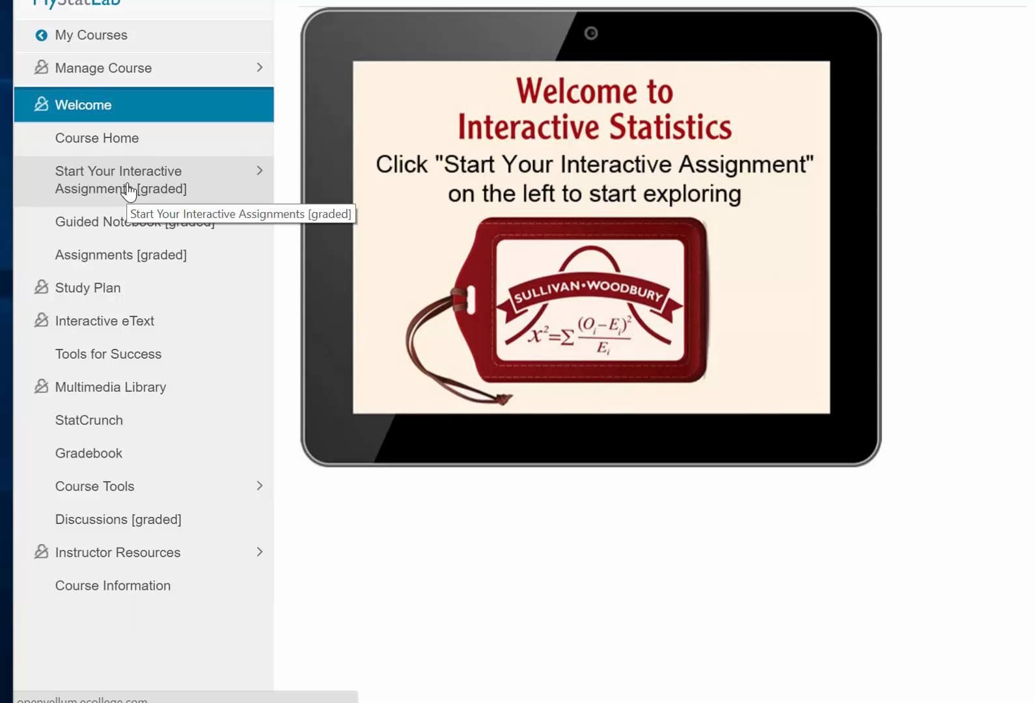
pyautogui.moveTo(107, 178)
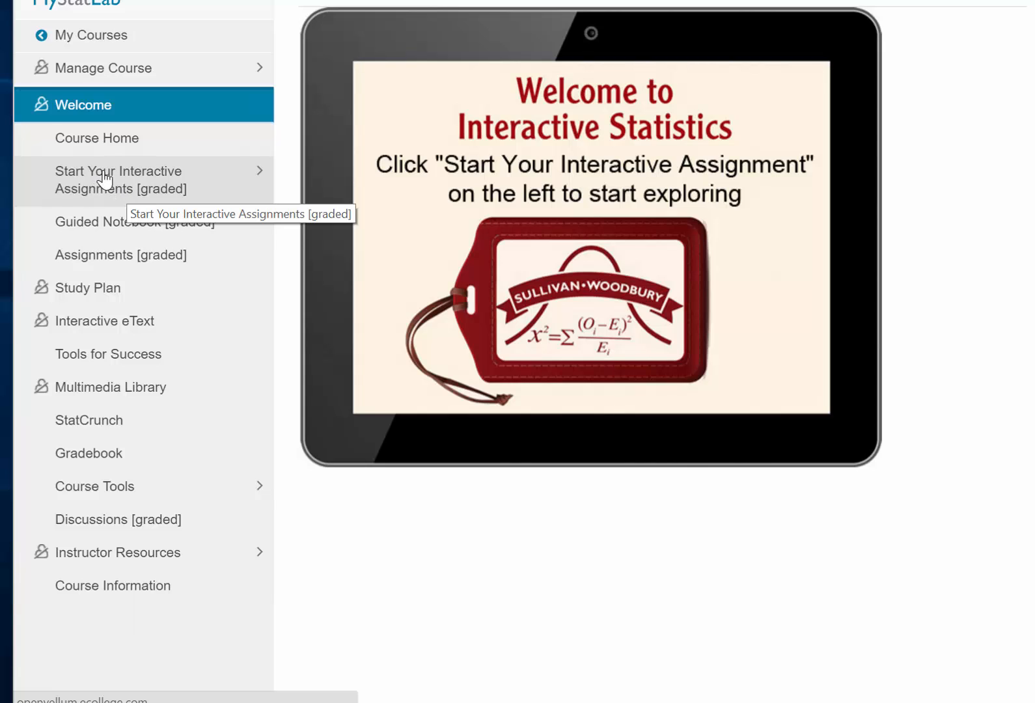
# Navigate from Interactive Assignments into Chapter 1 and select Section 1.1
pyautogui.click(119, 180)
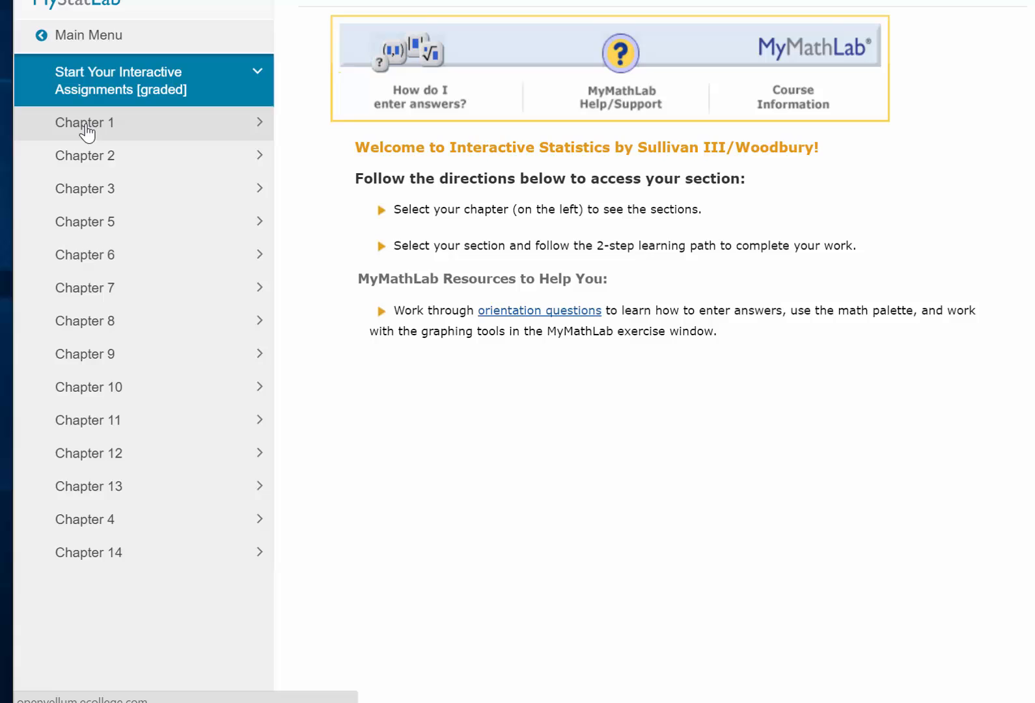
pyautogui.click(85, 123)
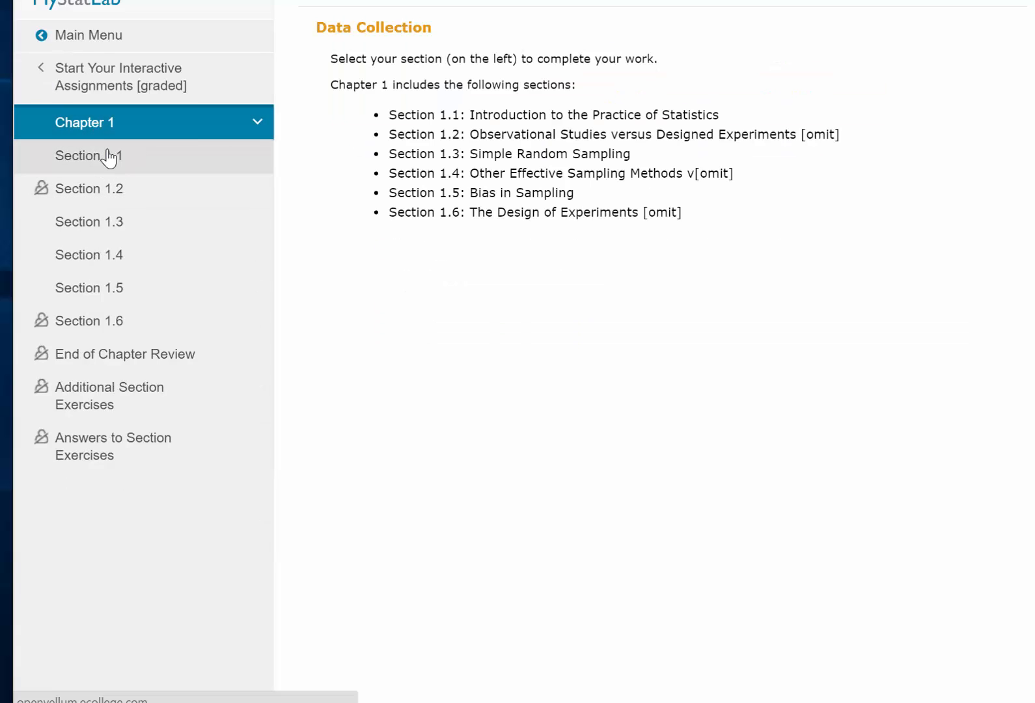
pyautogui.moveTo(109, 157)
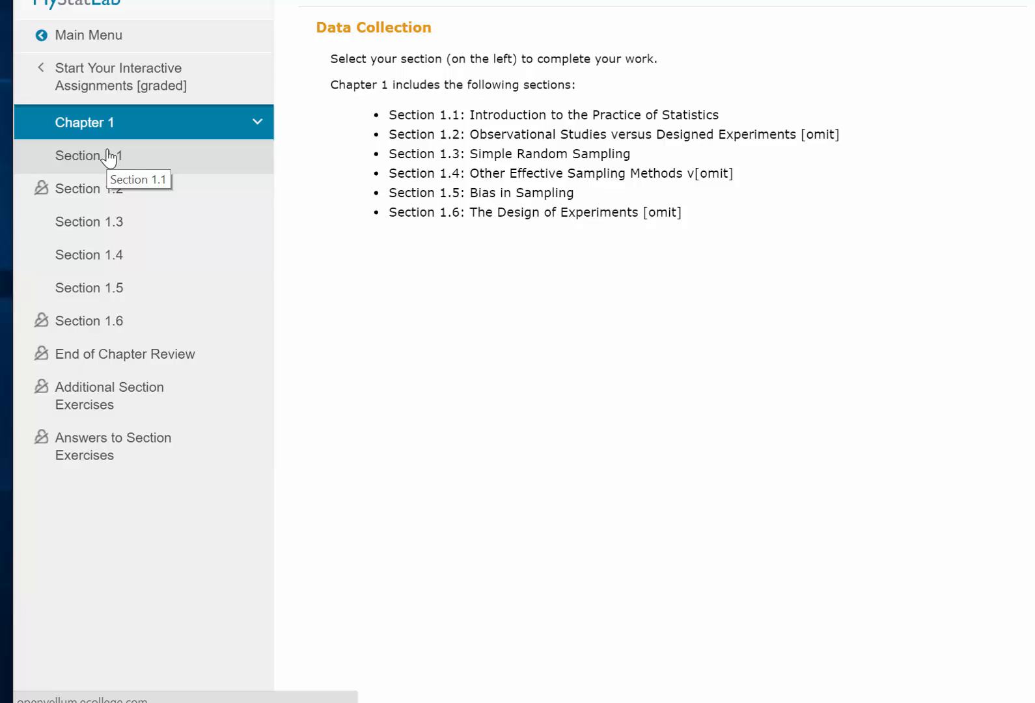
pyautogui.click(88, 155)
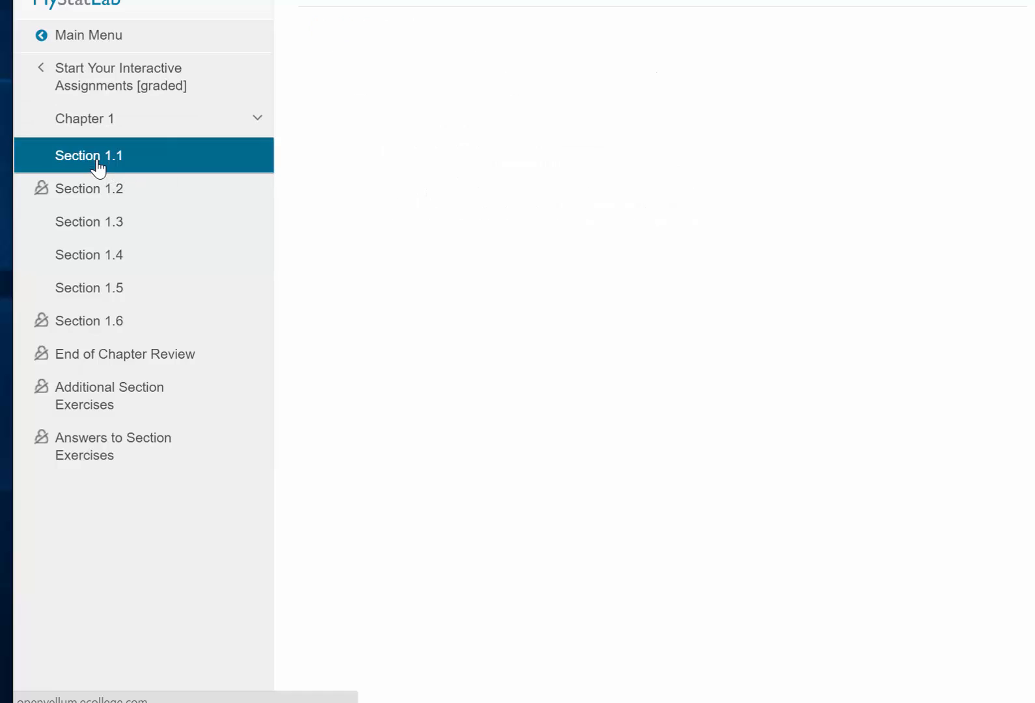
# Load the Section 1.1 learning path and enter its 1.1 Interactive Assignment
pyautogui.click(89, 154)
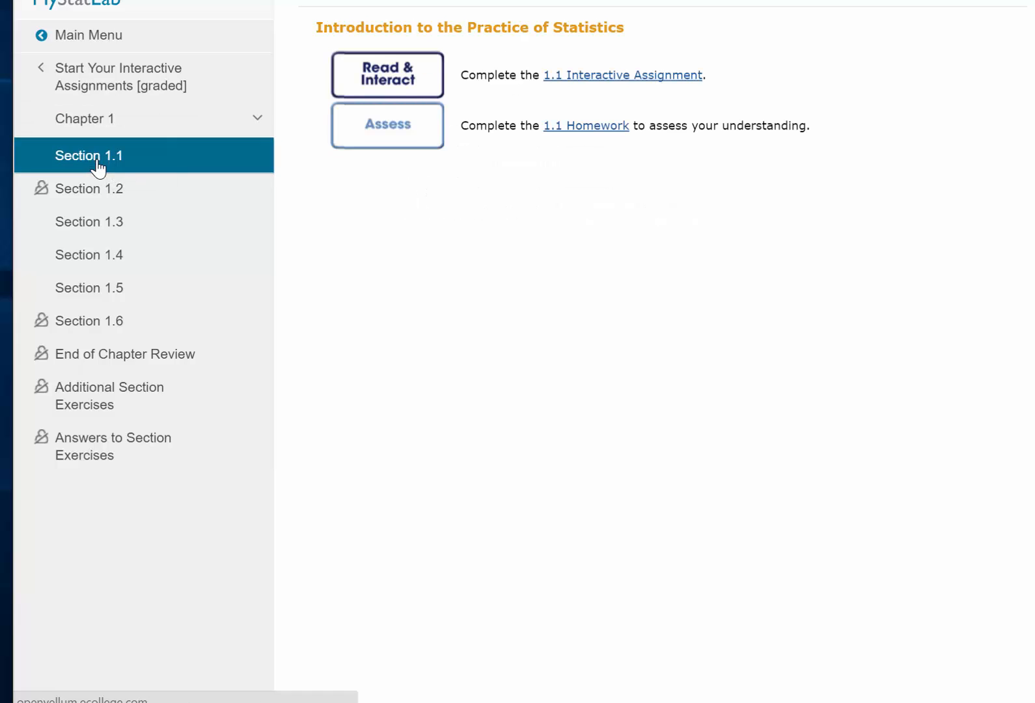
pyautogui.moveTo(522, 75)
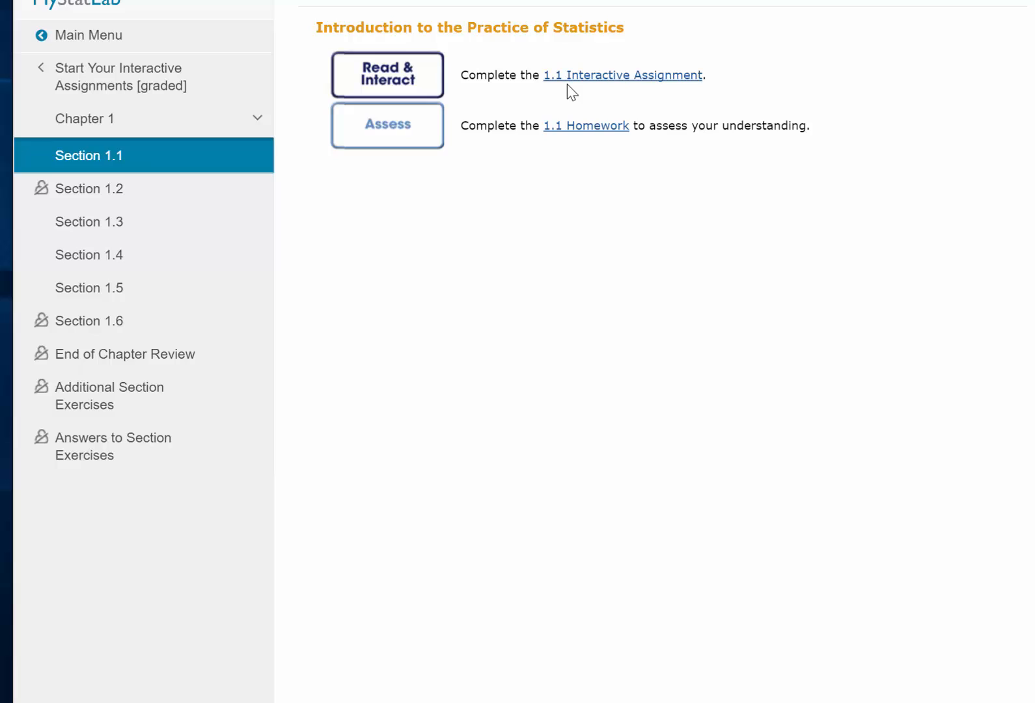
pyautogui.moveTo(629, 124)
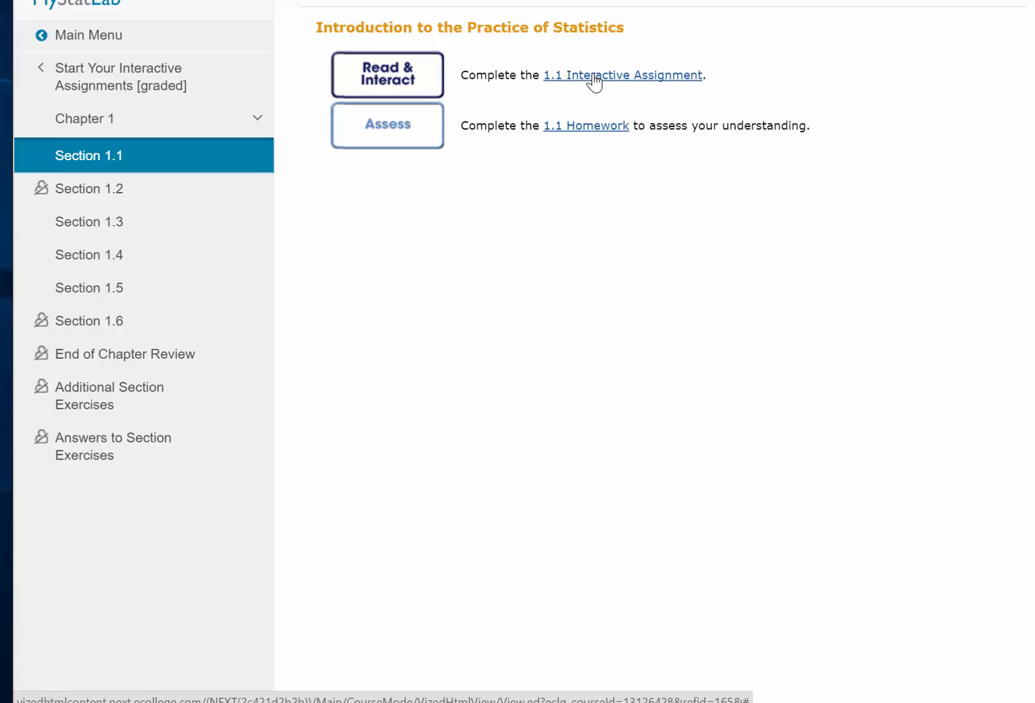
pyautogui.click(622, 76)
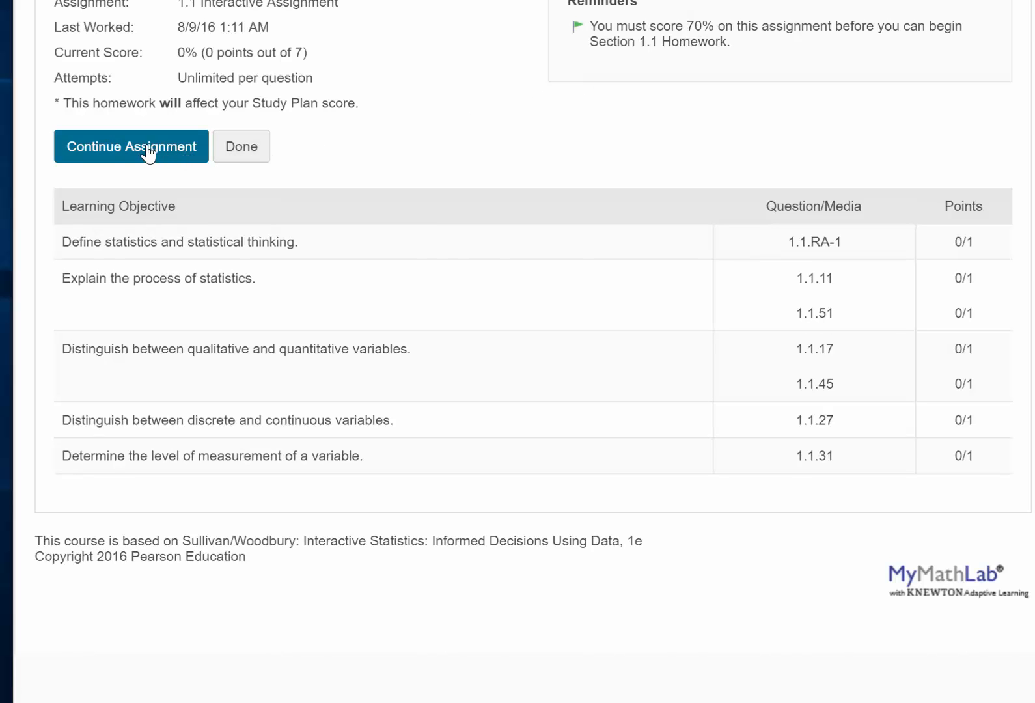
pyautogui.moveTo(137, 148)
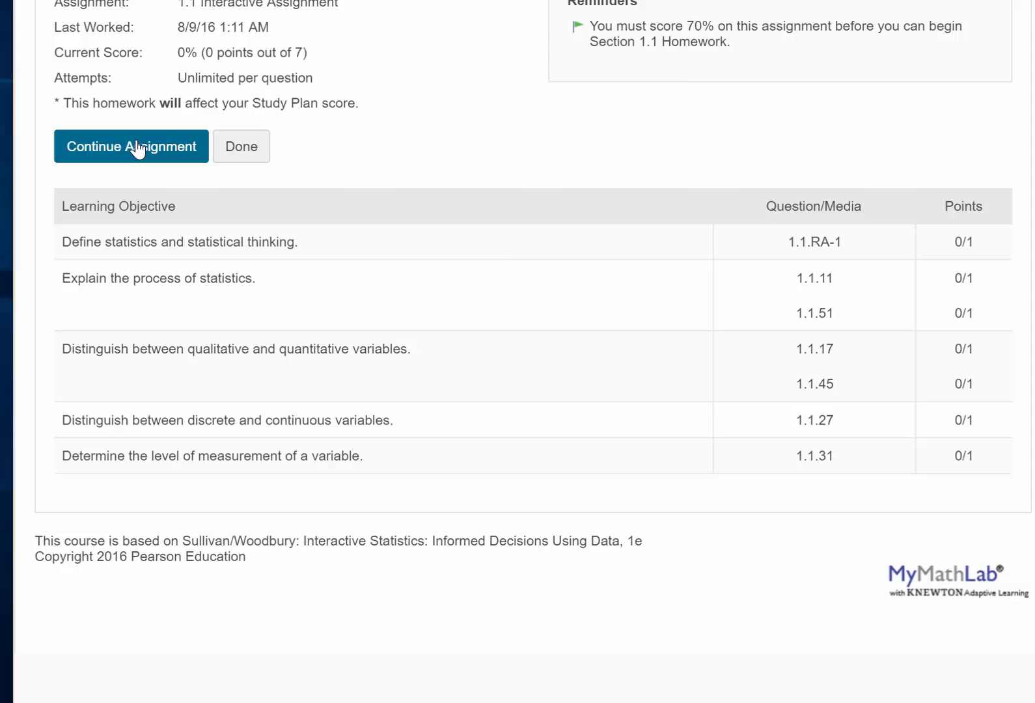
pyautogui.moveTo(127, 157)
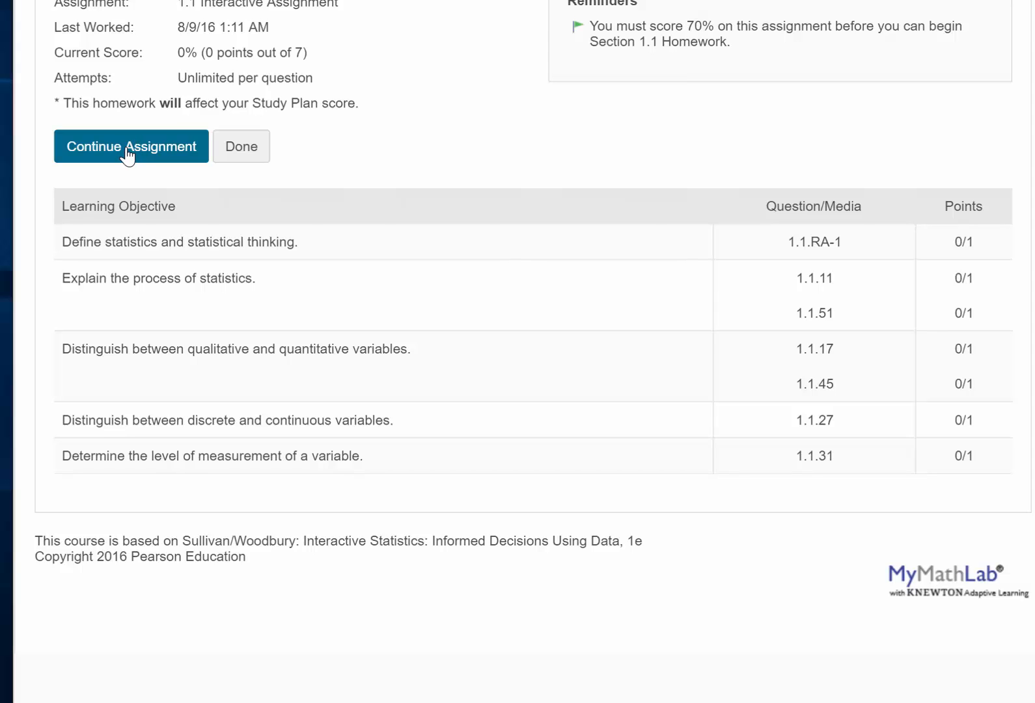
# Continue the assignment and bring up the Objective 1 lesson on defining statistics
pyautogui.click(132, 146)
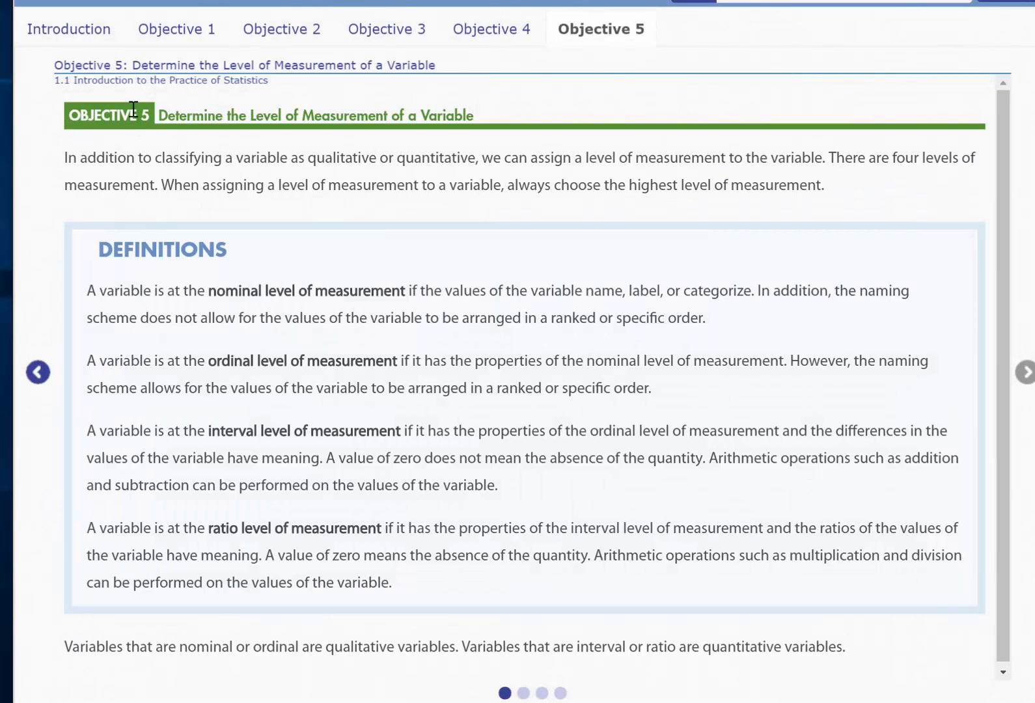
pyautogui.click(181, 28)
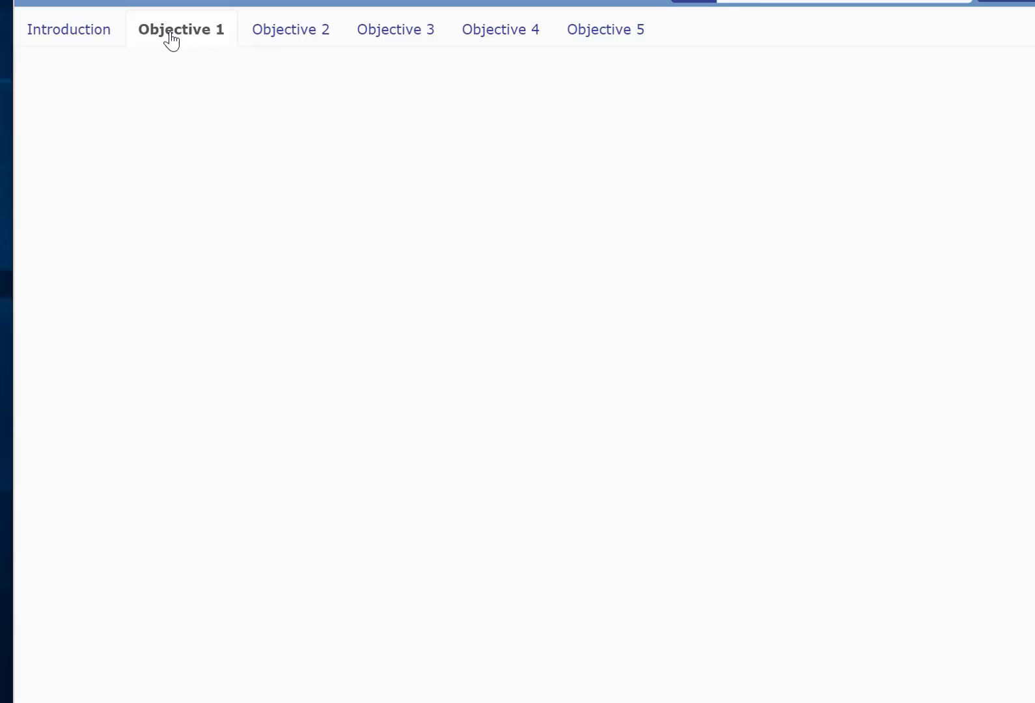
pyautogui.click(181, 29)
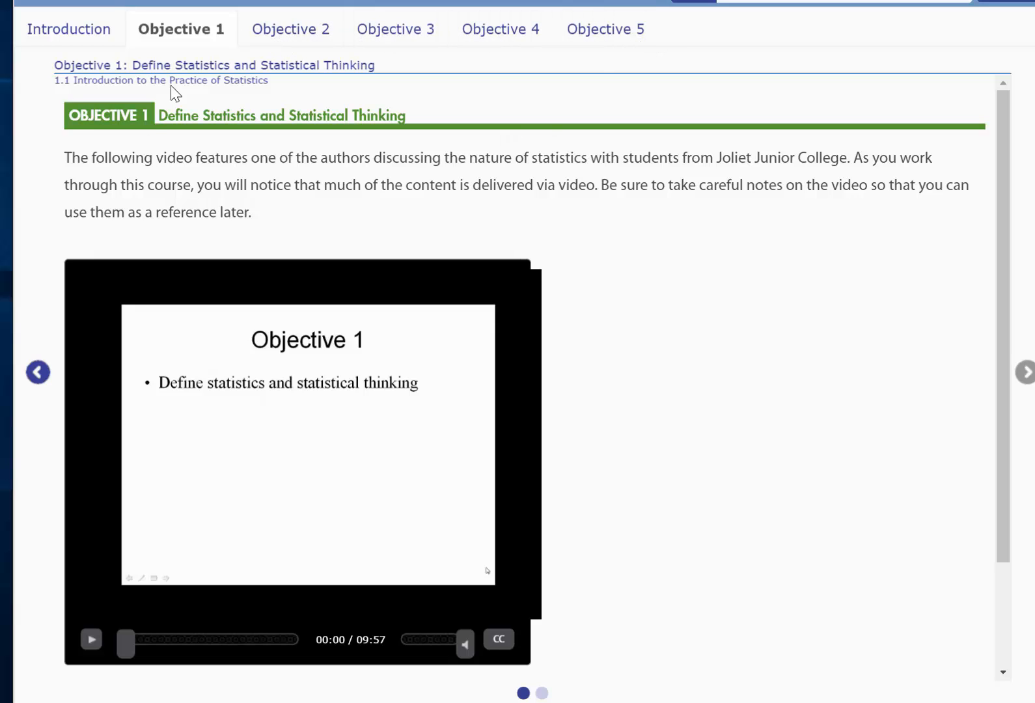
pyautogui.moveTo(196, 36)
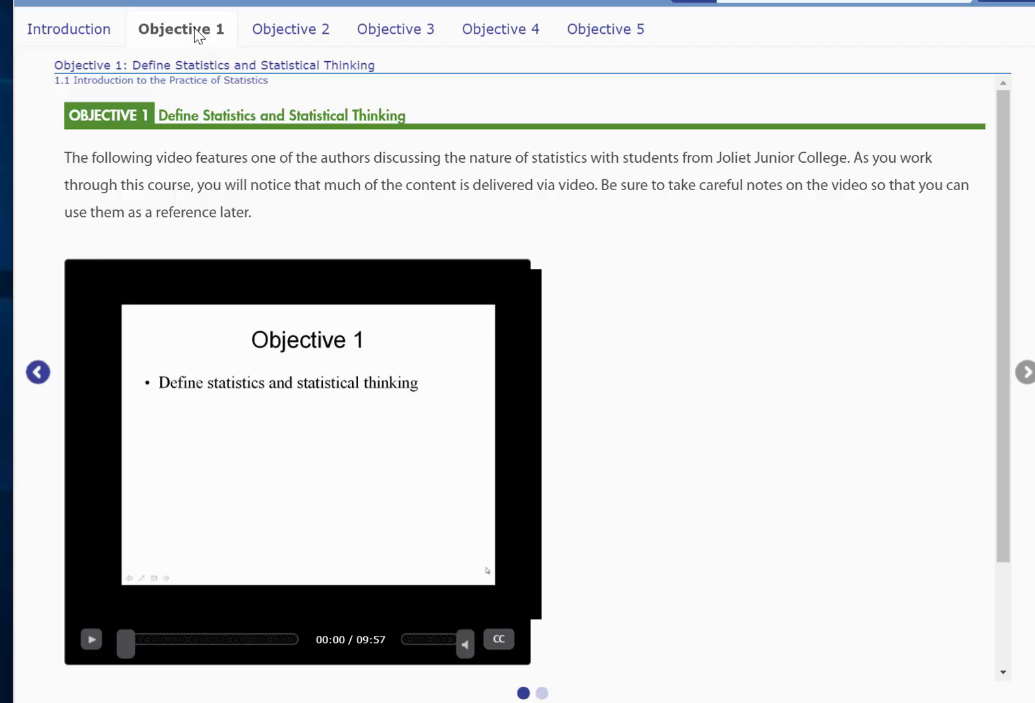
pyautogui.moveTo(534, 700)
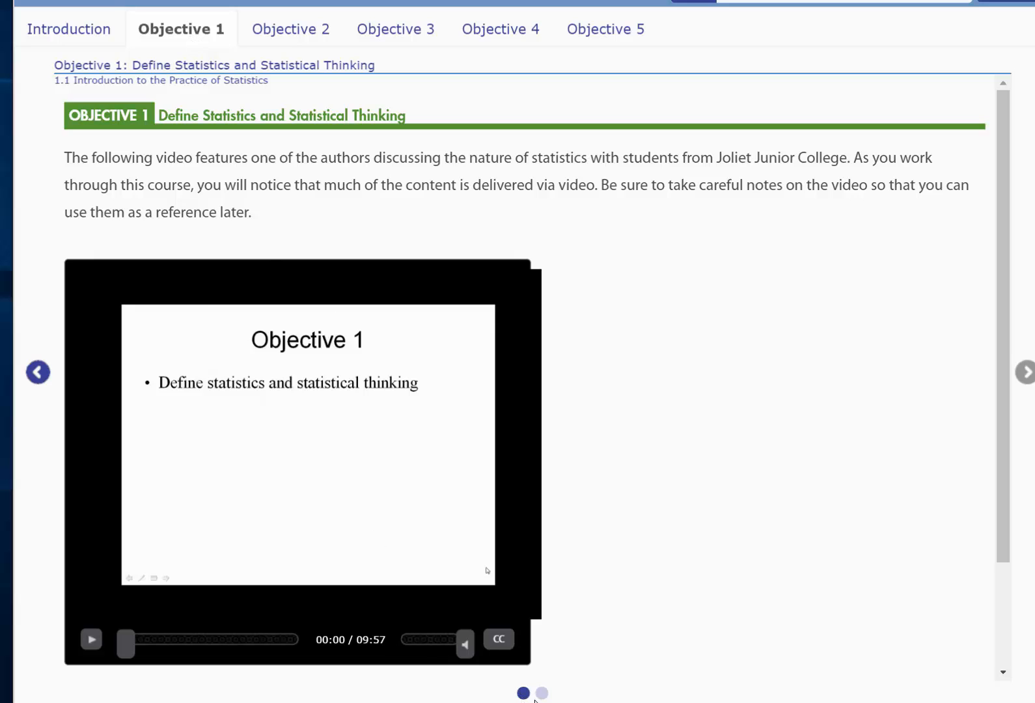
pyautogui.moveTo(534, 700)
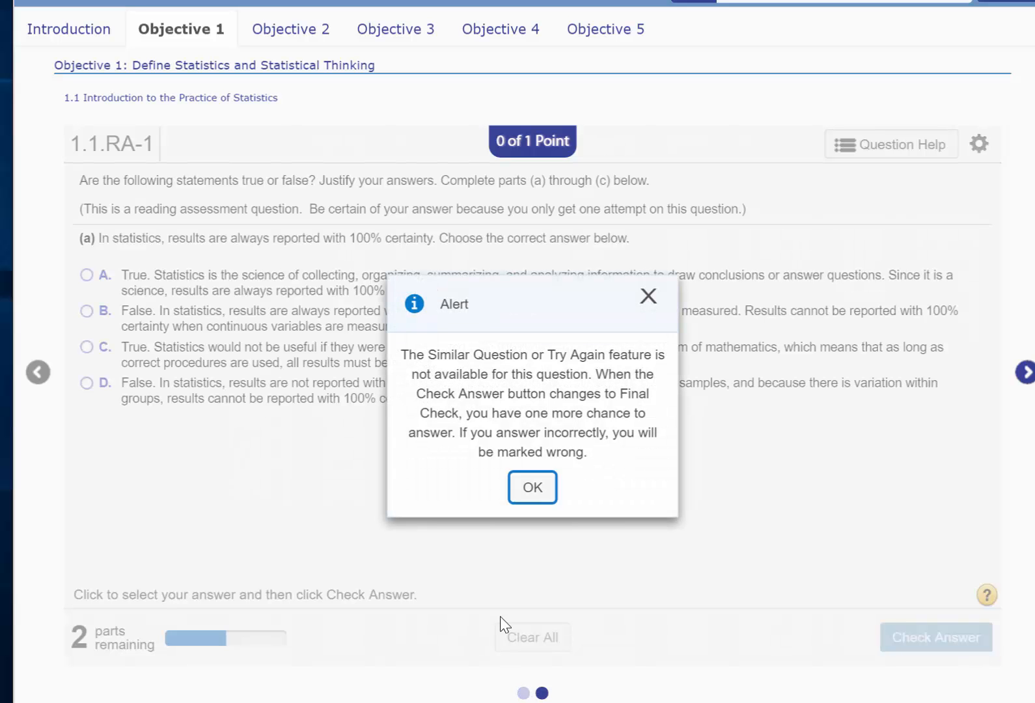
# Briefly play the Objective 1 video, then move to reading assessment question 1.1.RA-1 part (a)
pyautogui.click(532, 487)
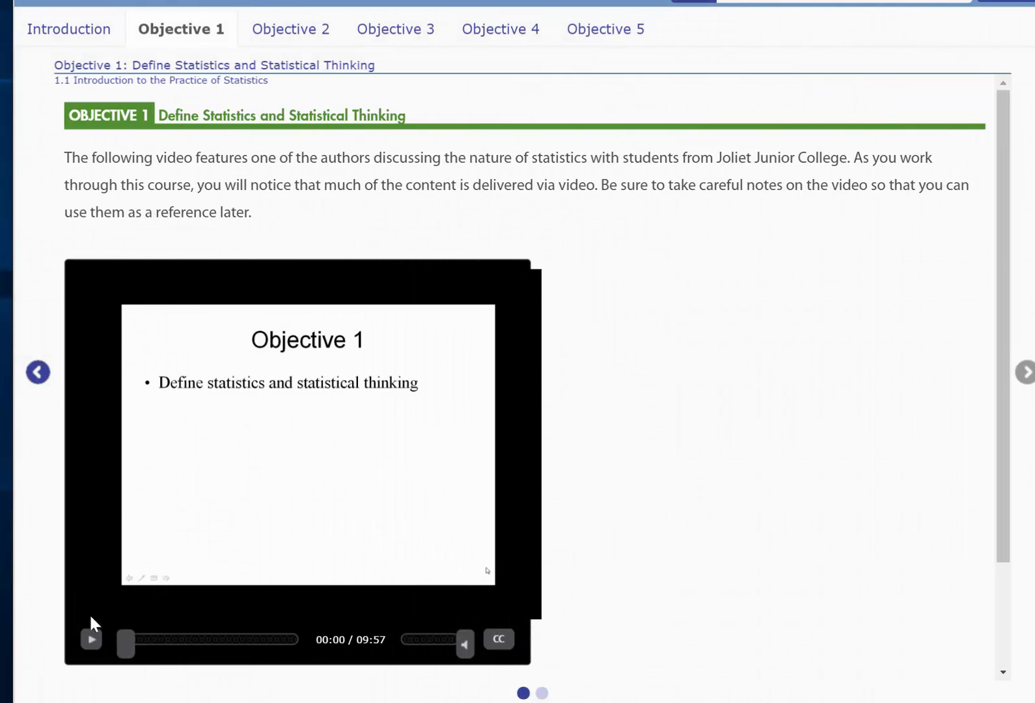
pyautogui.click(91, 640)
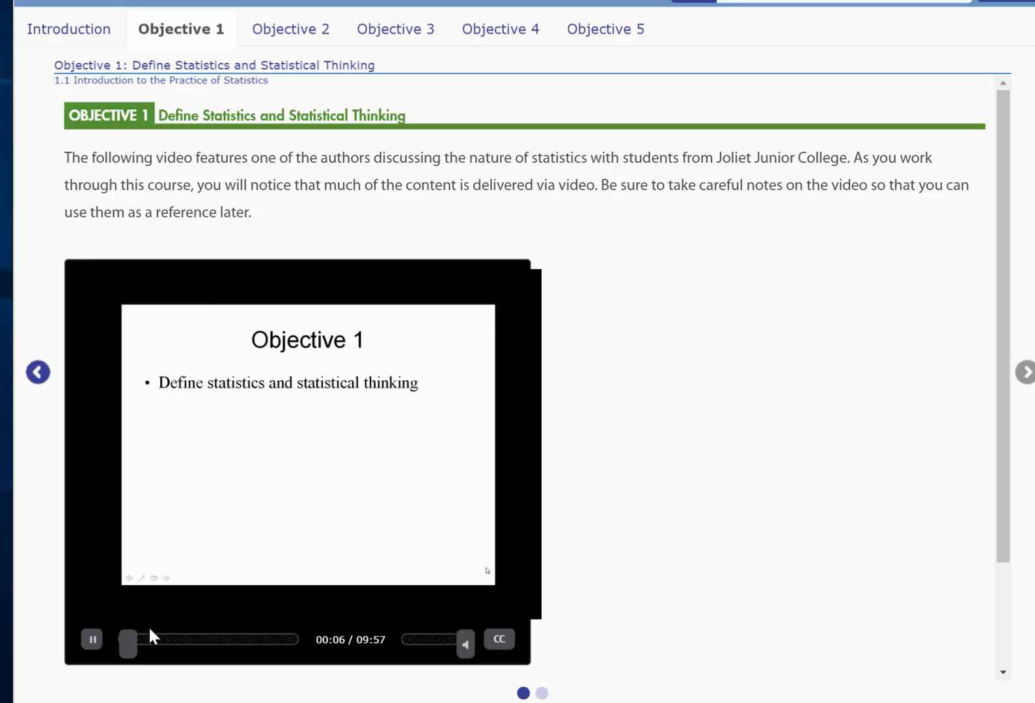
pyautogui.click(91, 639)
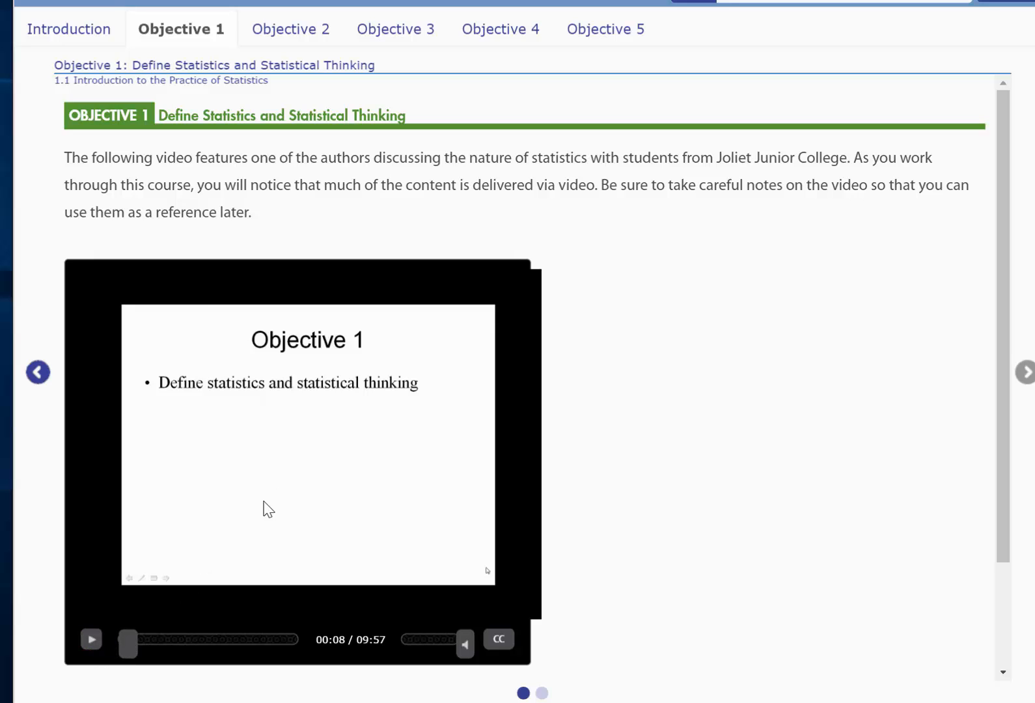
pyautogui.moveTo(307, 478)
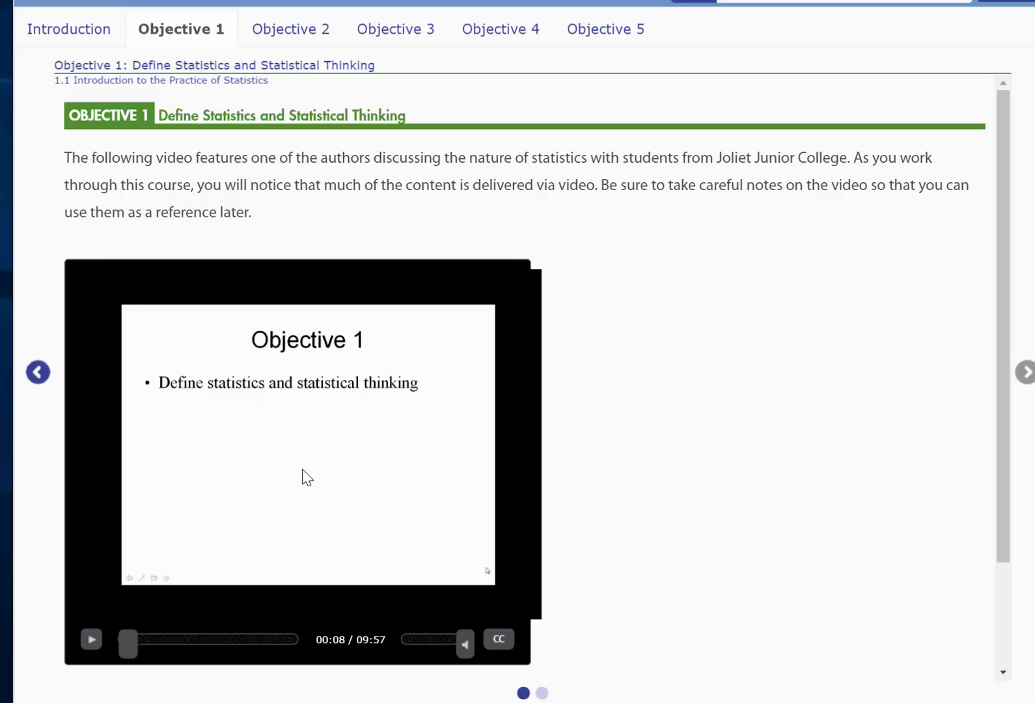
pyautogui.moveTo(461, 601)
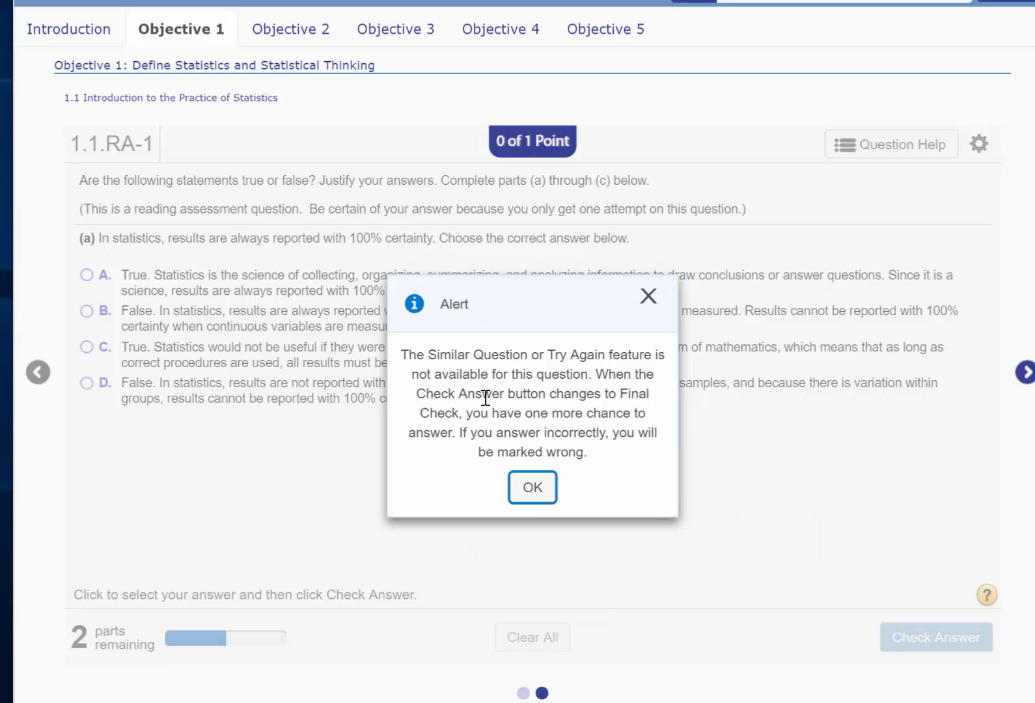
pyautogui.click(532, 487)
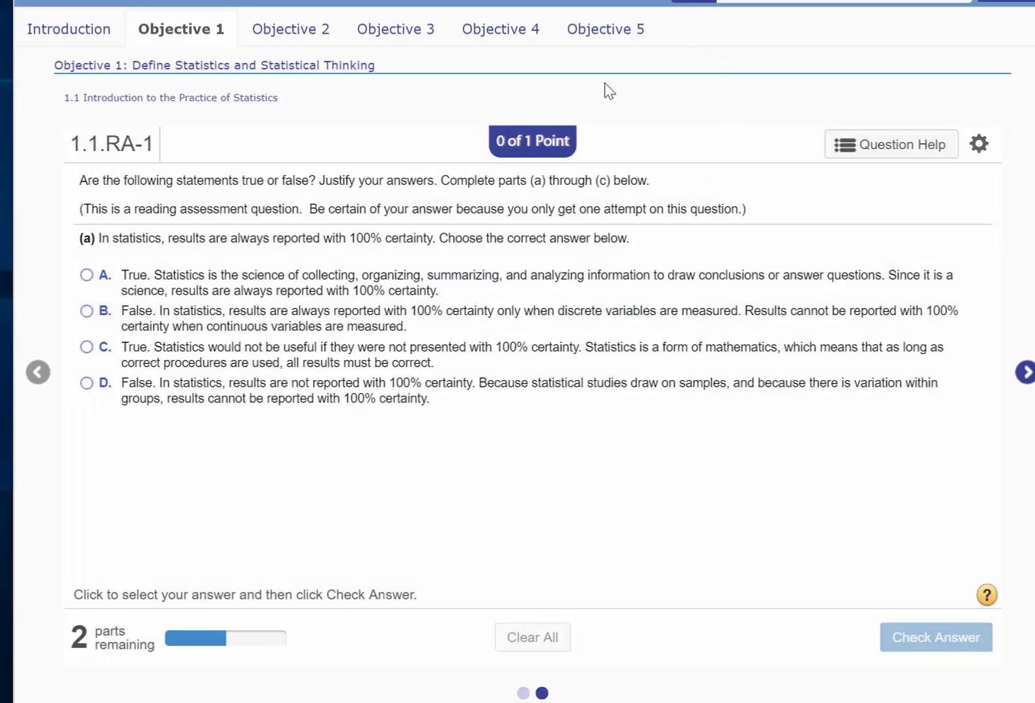
pyautogui.moveTo(385, 278)
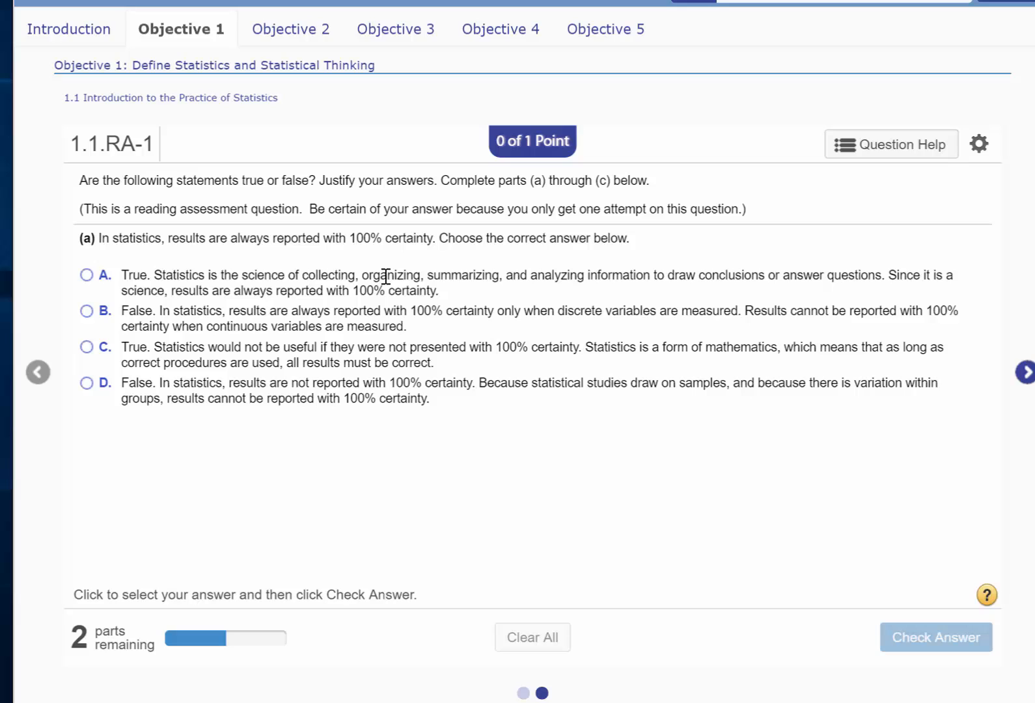
pyautogui.moveTo(465, 232)
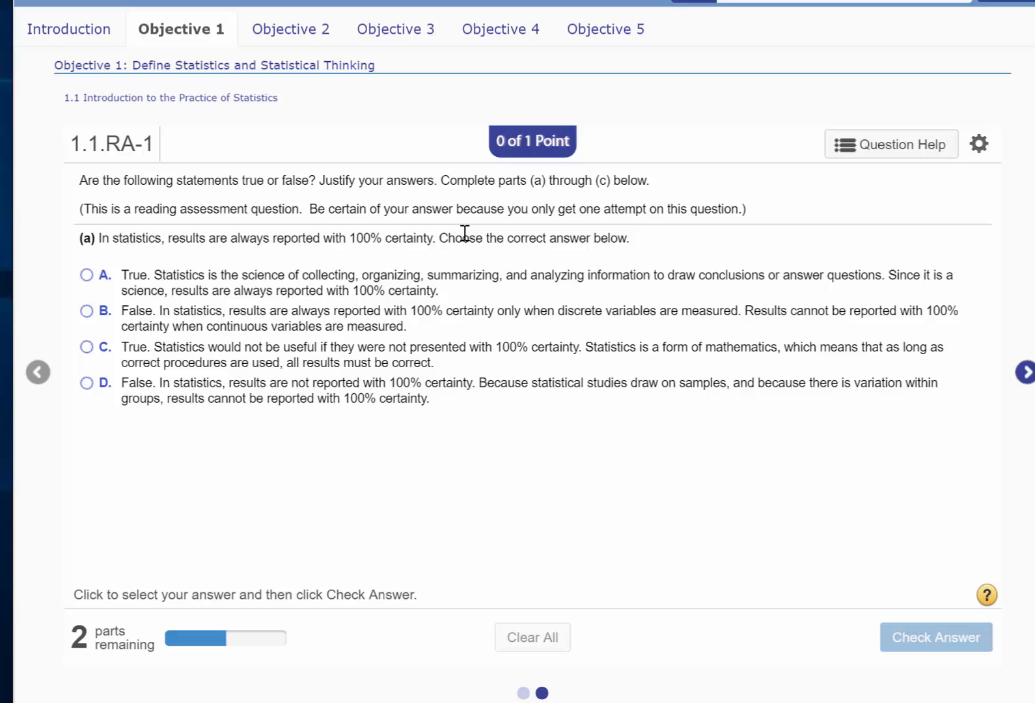
pyautogui.moveTo(181, 47)
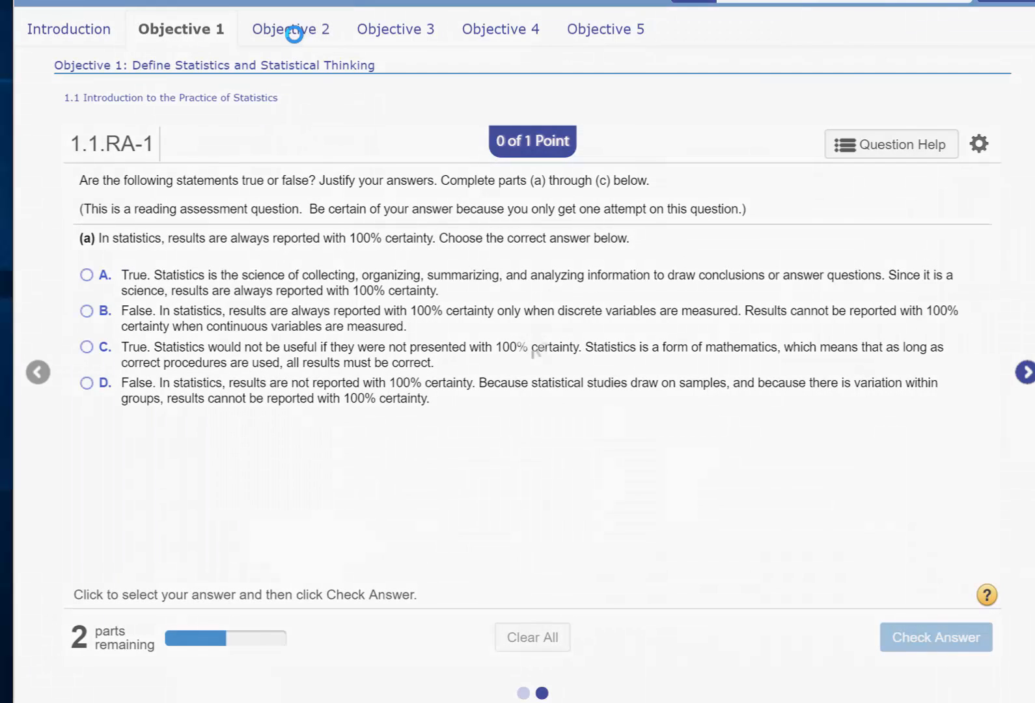
# View Objective 2's question 1.1.11 on whether a survey value is a parameter or statistic
pyautogui.click(288, 29)
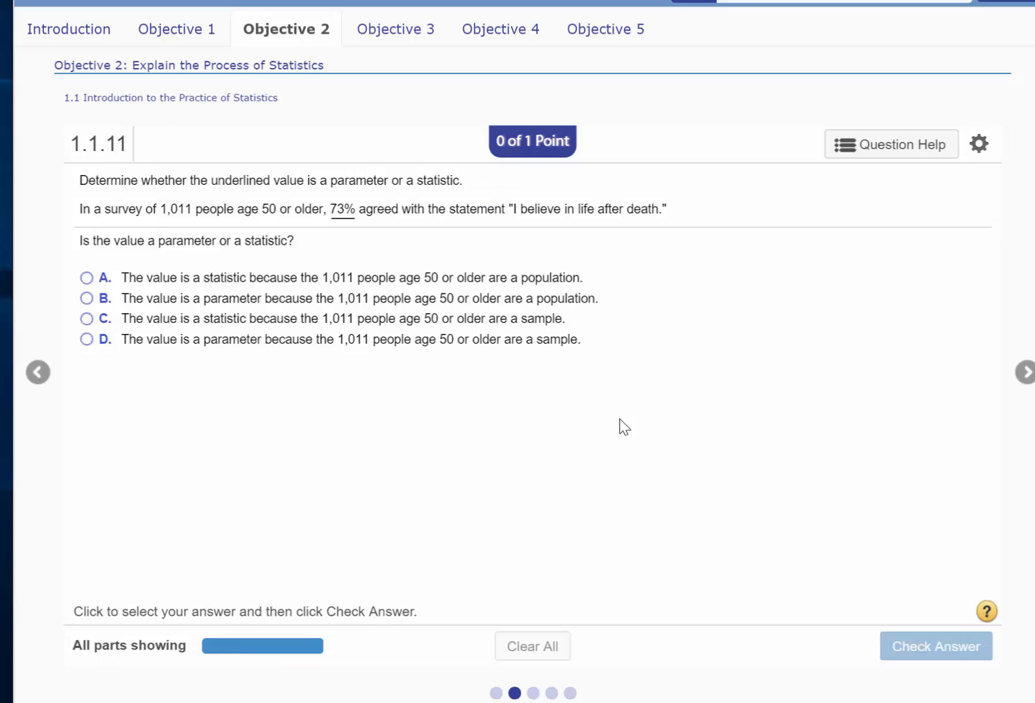
pyautogui.moveTo(523, 699)
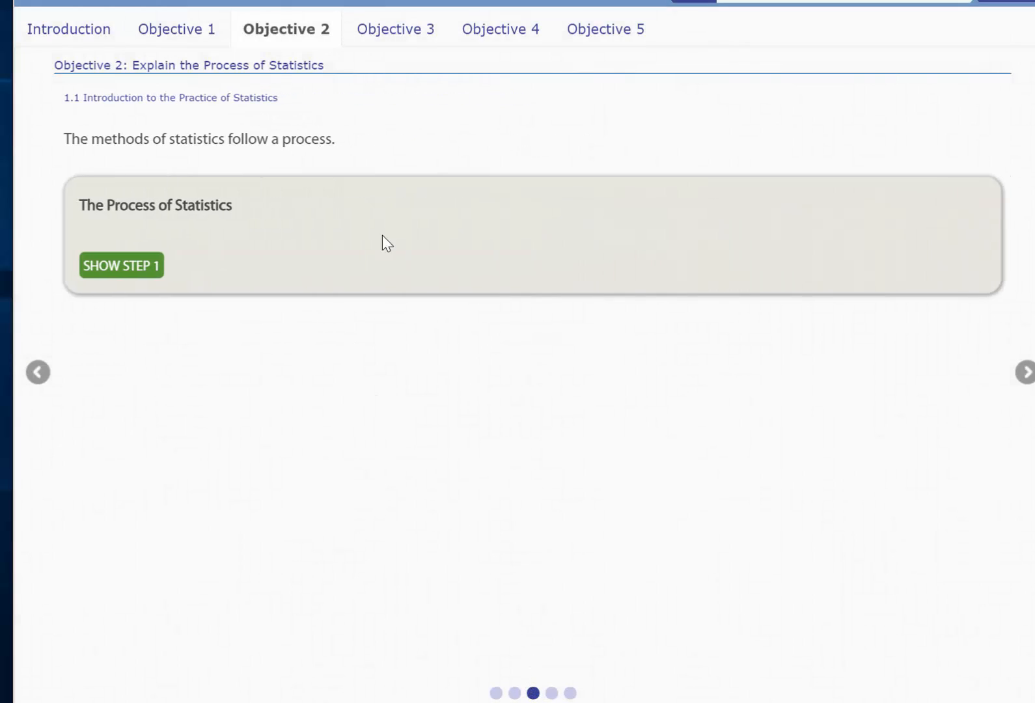
pyautogui.moveTo(435, 435)
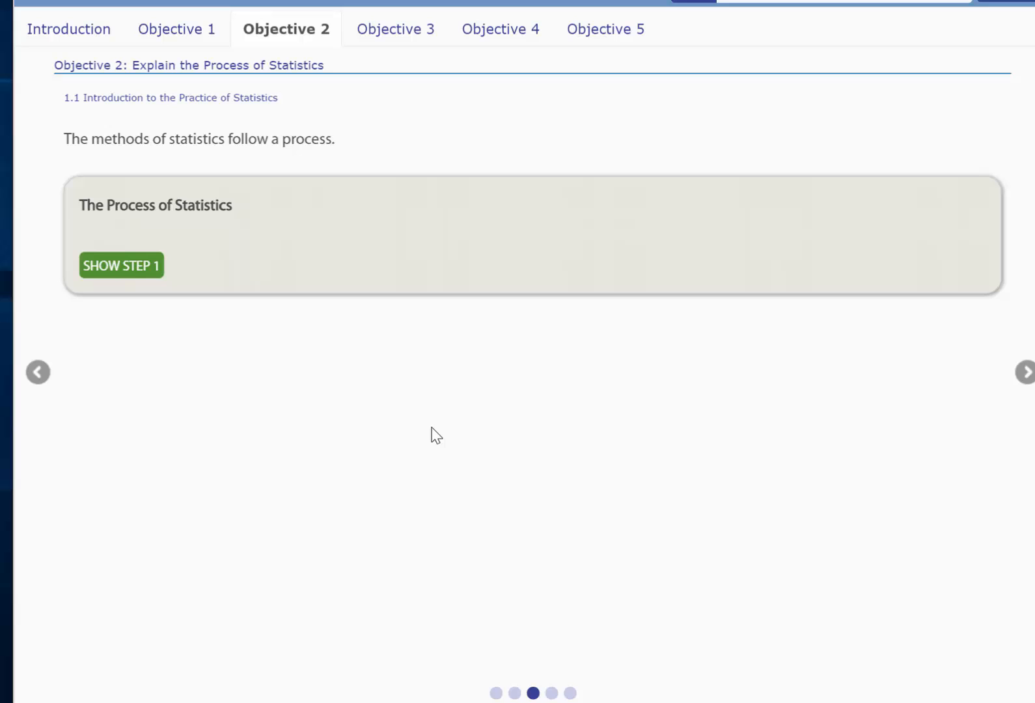
pyautogui.moveTo(604, 58)
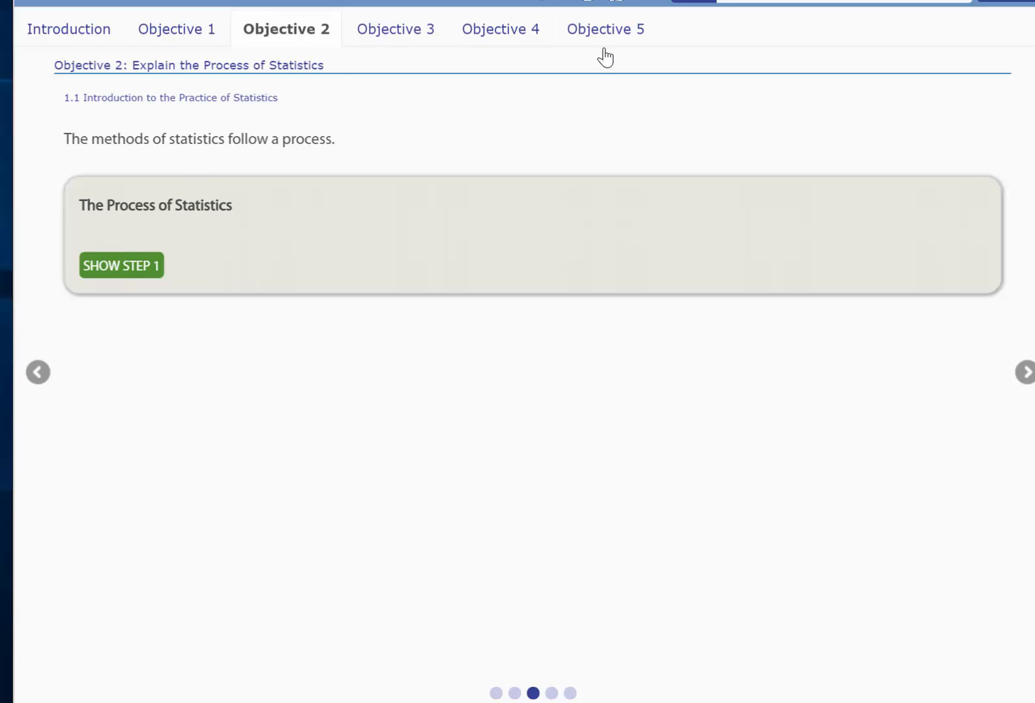
pyautogui.moveTo(469, 206)
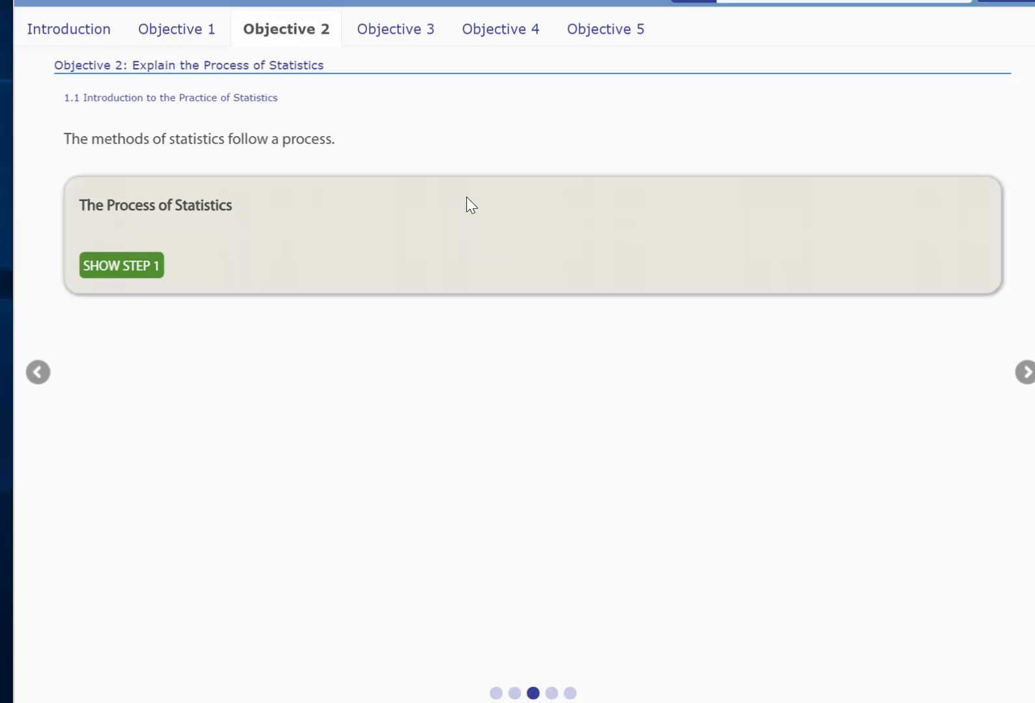
pyautogui.moveTo(298, 236)
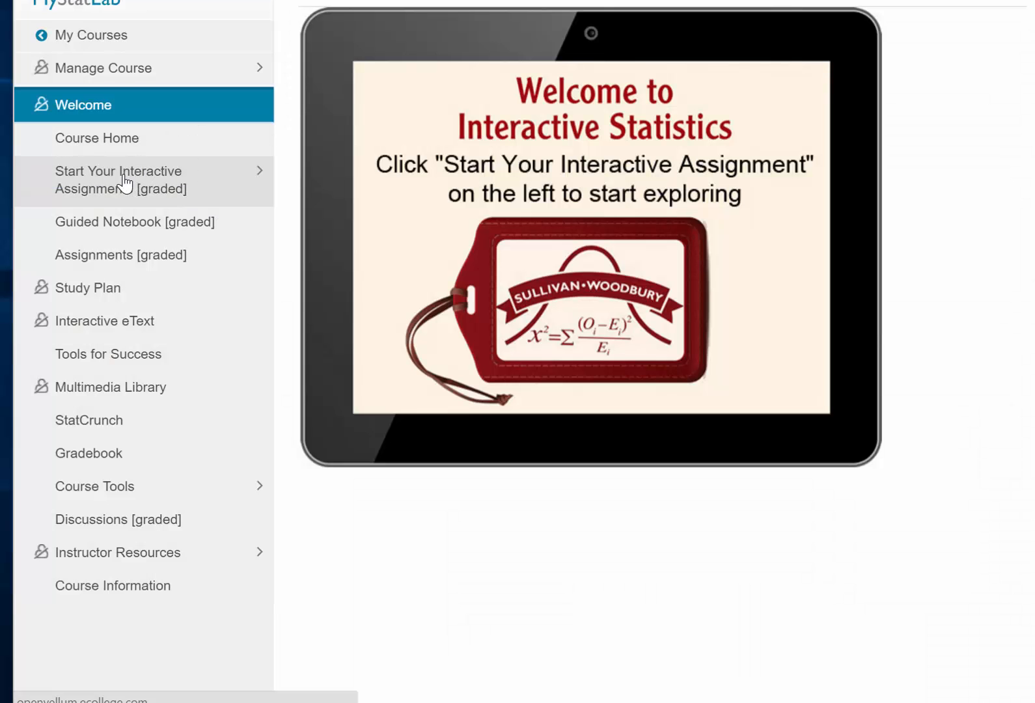
pyautogui.moveTo(126, 182)
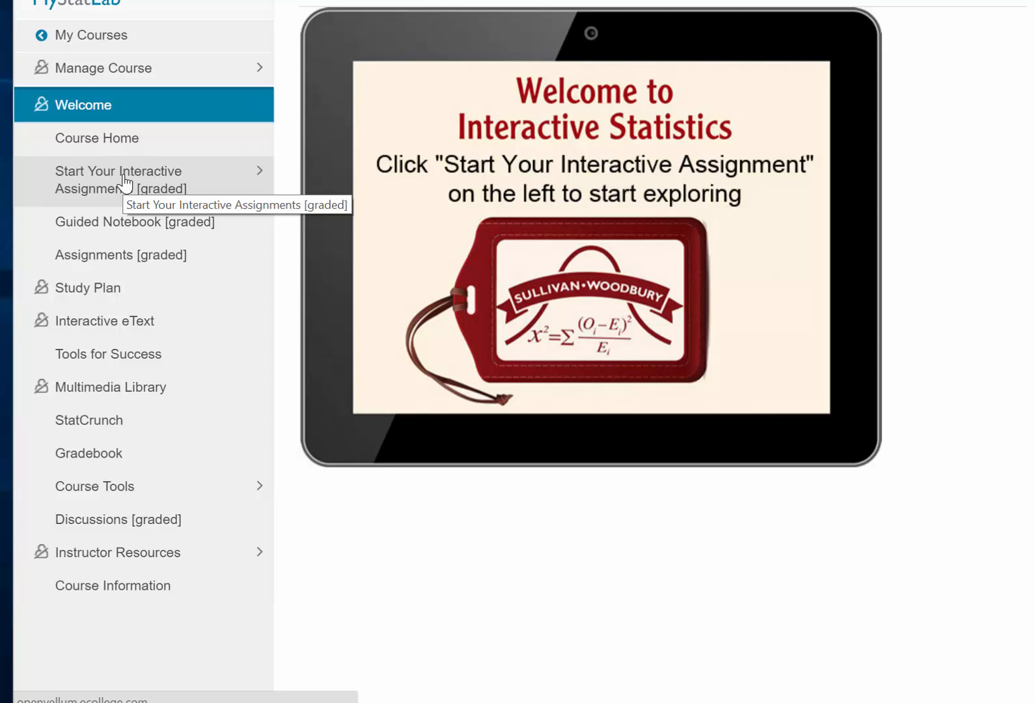
pyautogui.moveTo(196, 187)
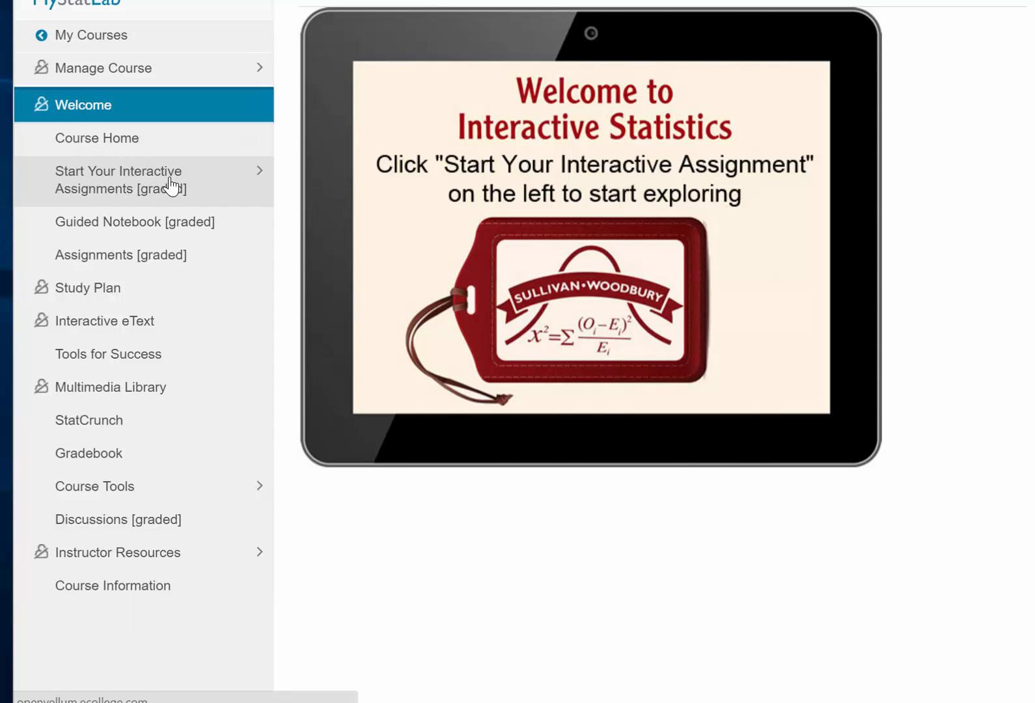
pyautogui.moveTo(128, 231)
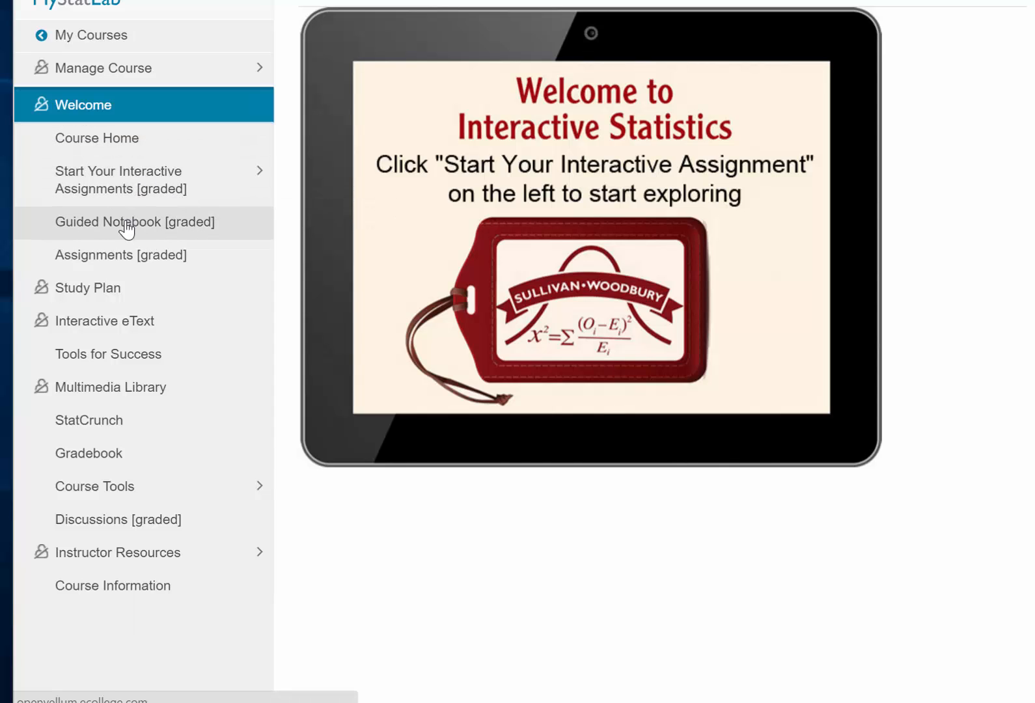
# From the Guided Notebook page, load the Chapter 1 Data Collection PDF
pyautogui.click(135, 221)
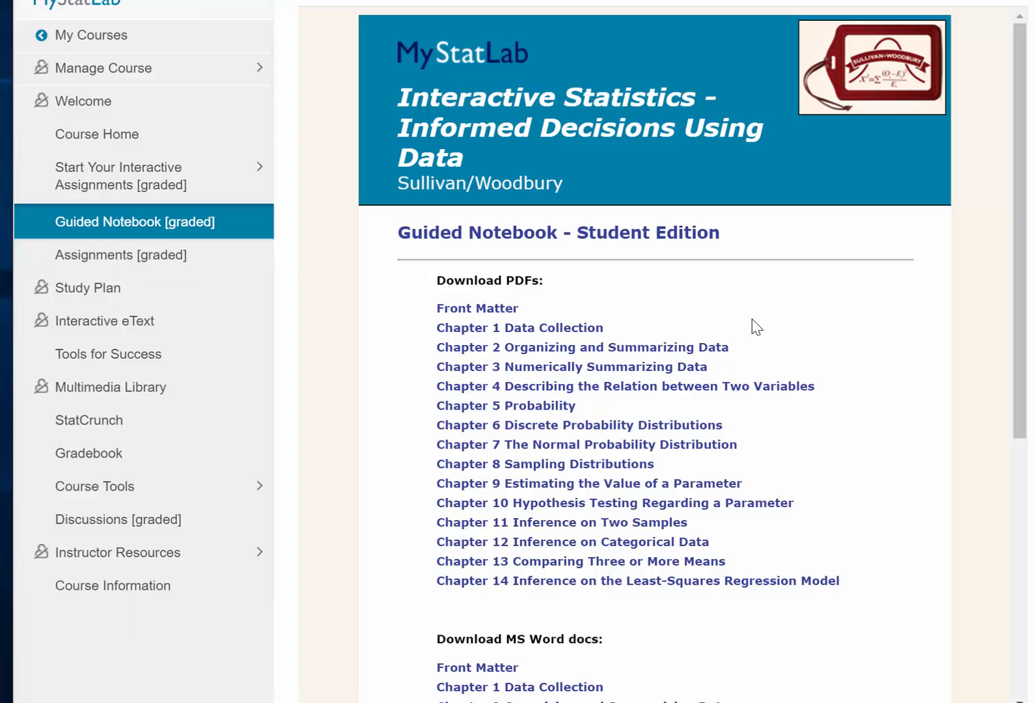
pyautogui.moveTo(513, 335)
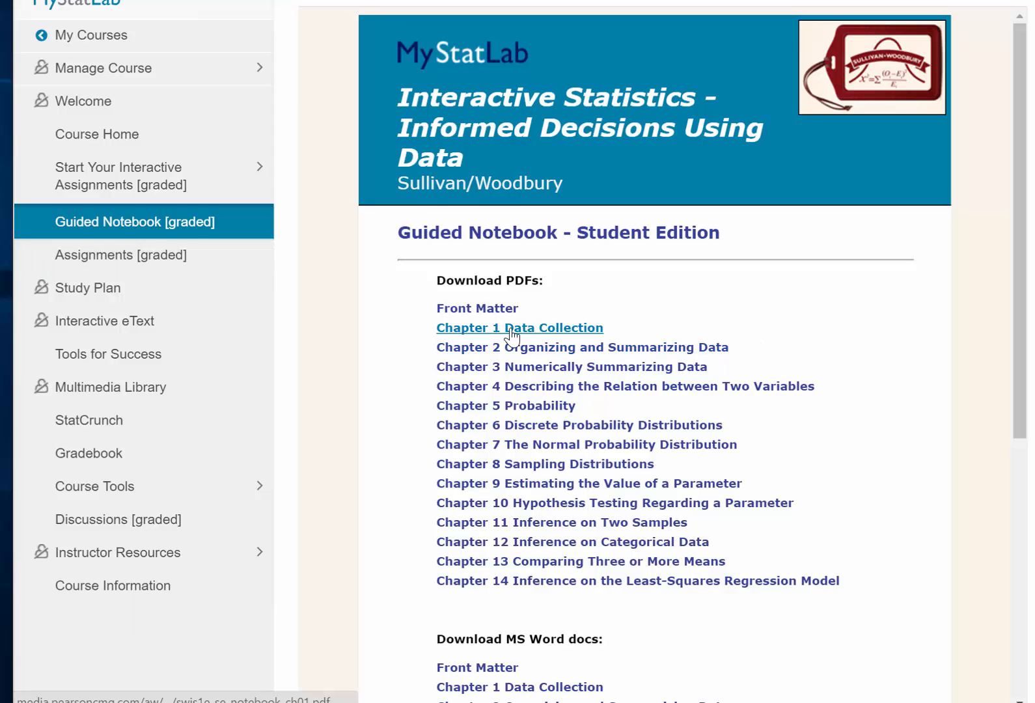
pyautogui.click(518, 328)
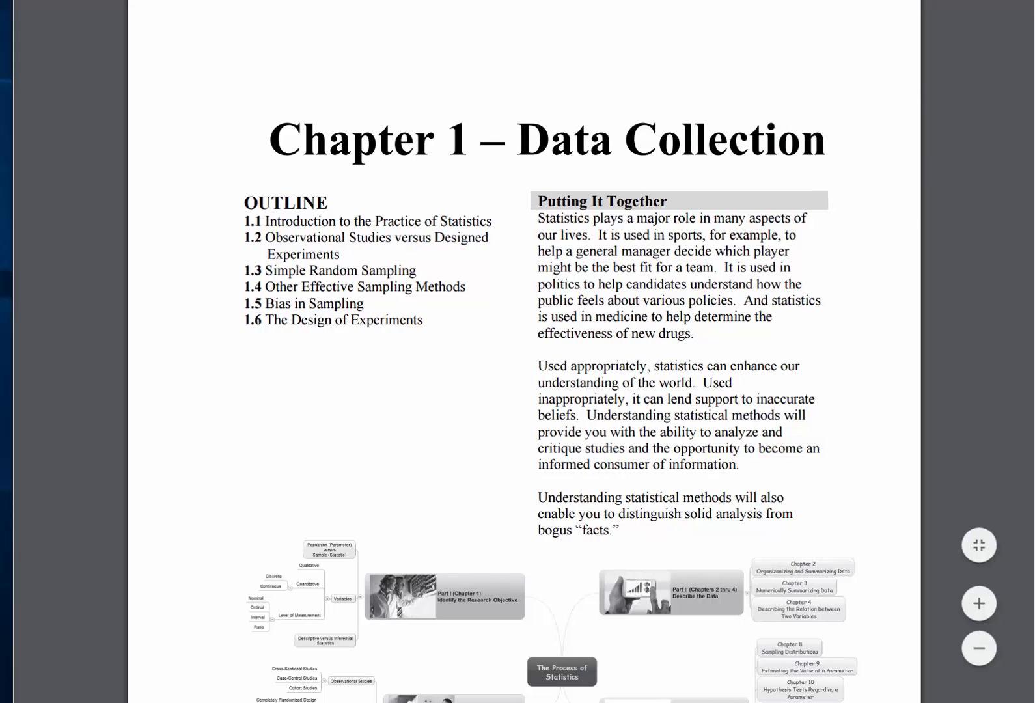
# Scroll the notebook to page 2 showing the Objective 1 and Objective 2 fill-in questions
pyautogui.scroll(-3)
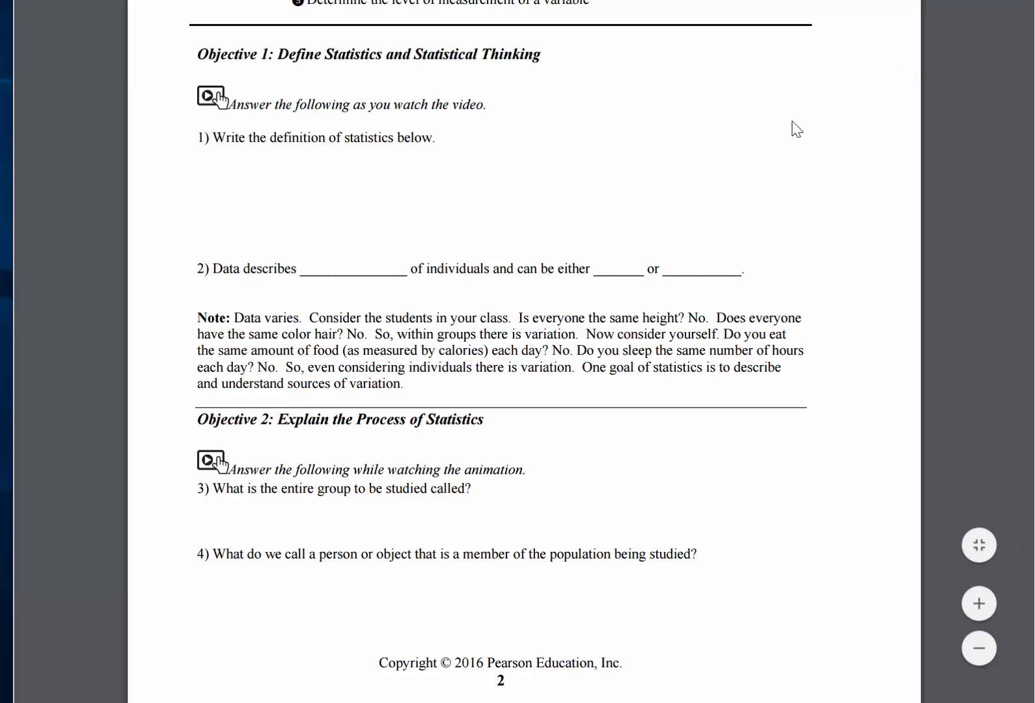
pyautogui.moveTo(467, 165)
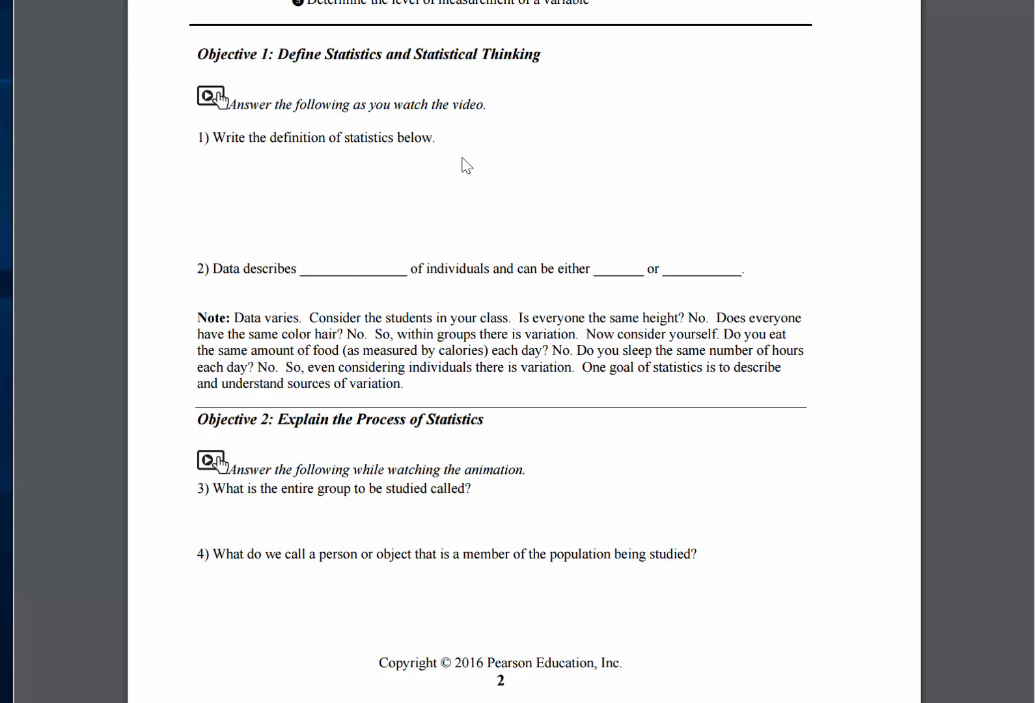
pyautogui.moveTo(294, 61)
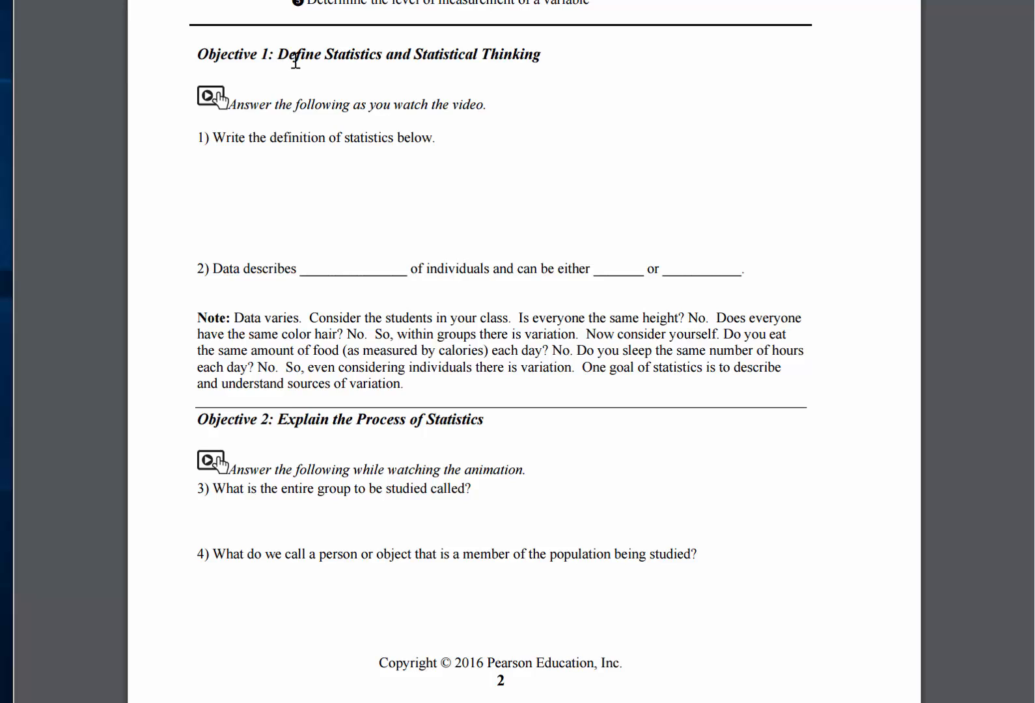
pyautogui.moveTo(367, 119)
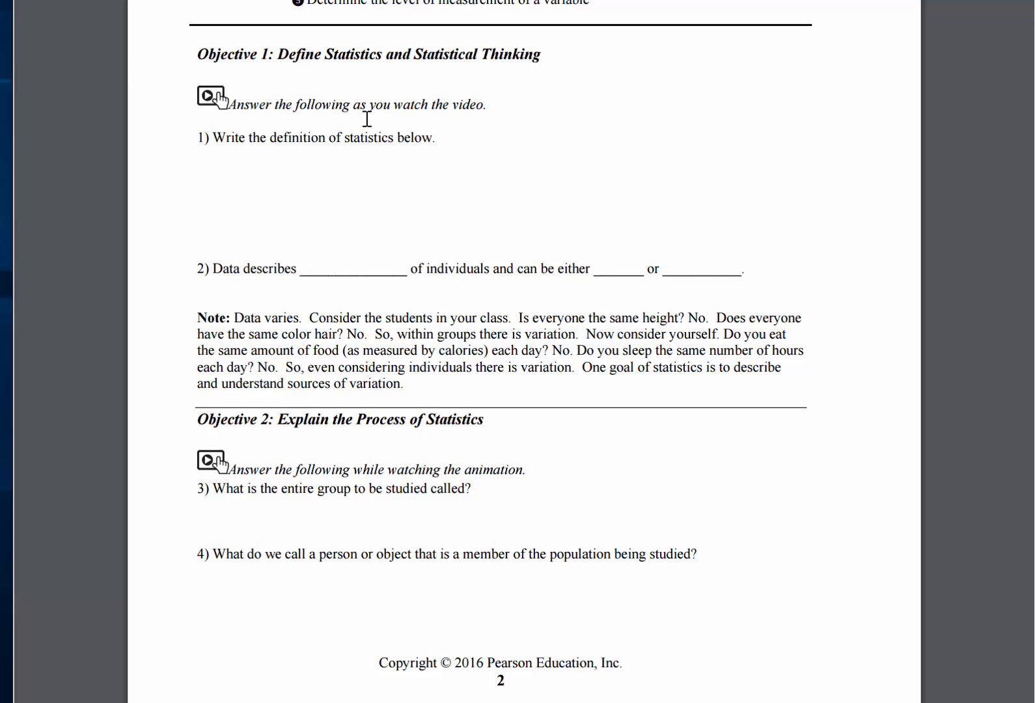
pyautogui.moveTo(250, 143)
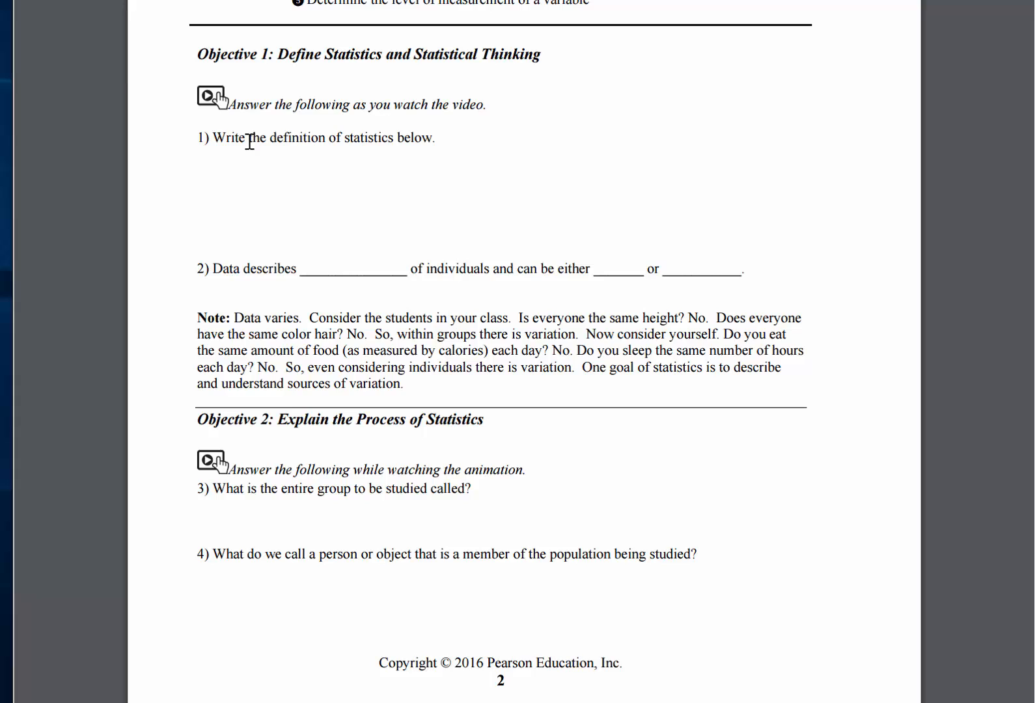
pyautogui.moveTo(462, 155)
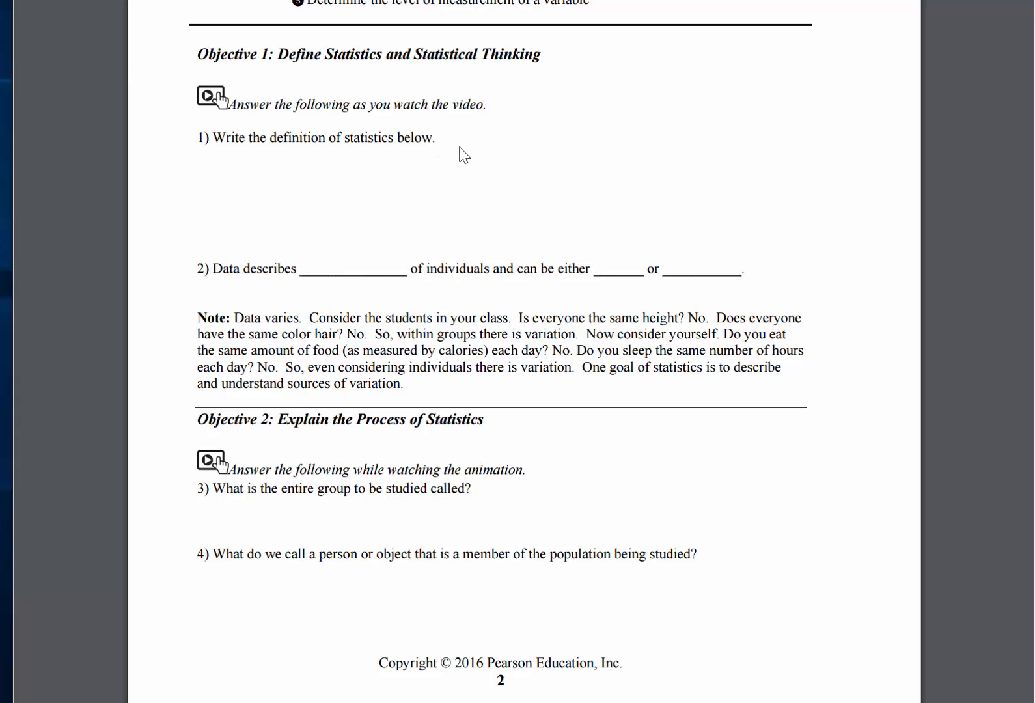
pyautogui.moveTo(850, 19)
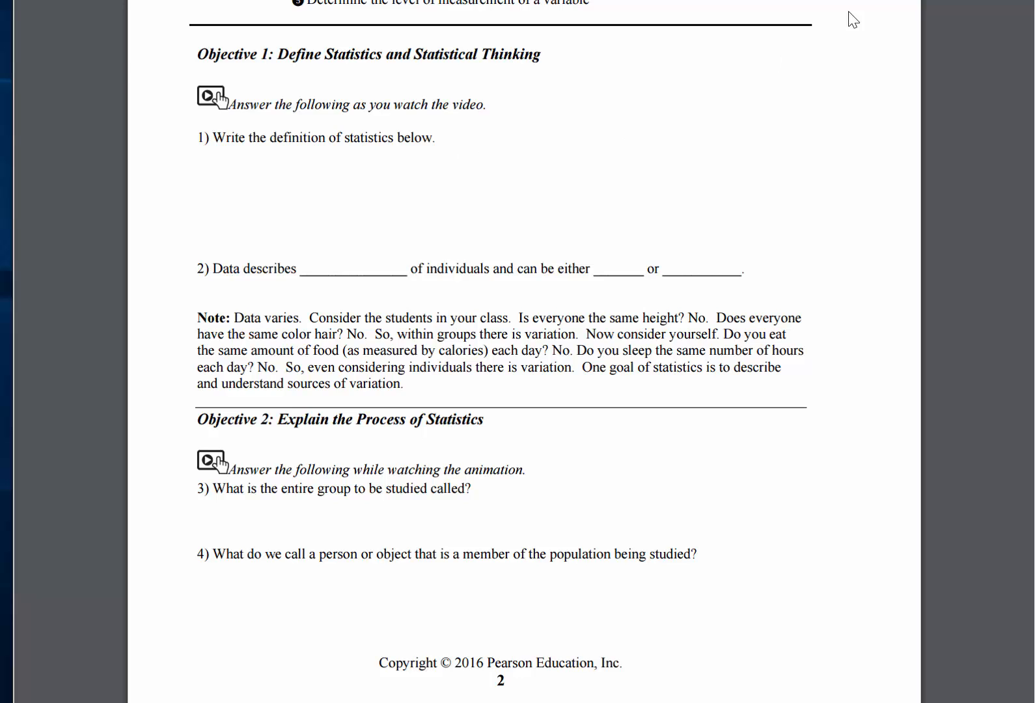